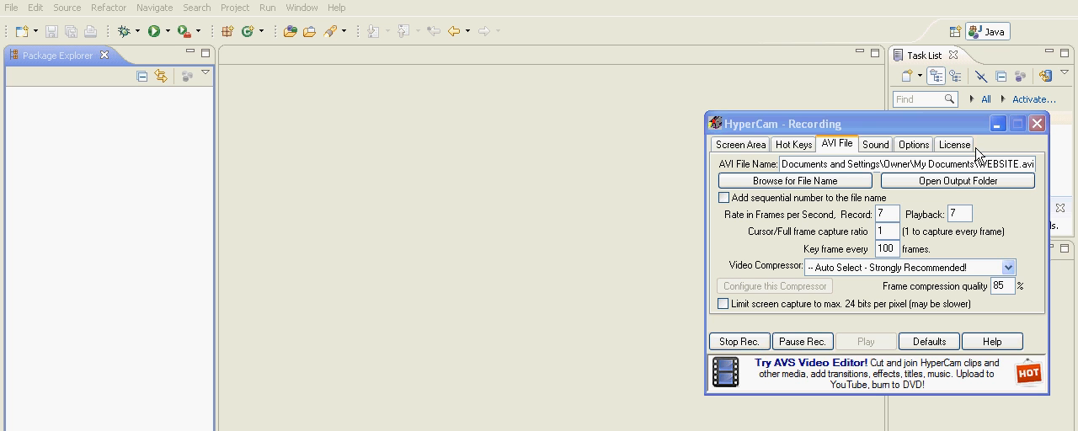
Step: Start the New Java Project wizard from the File > New menu
{"action": "left_click", "coordinate": [1034, 121]}
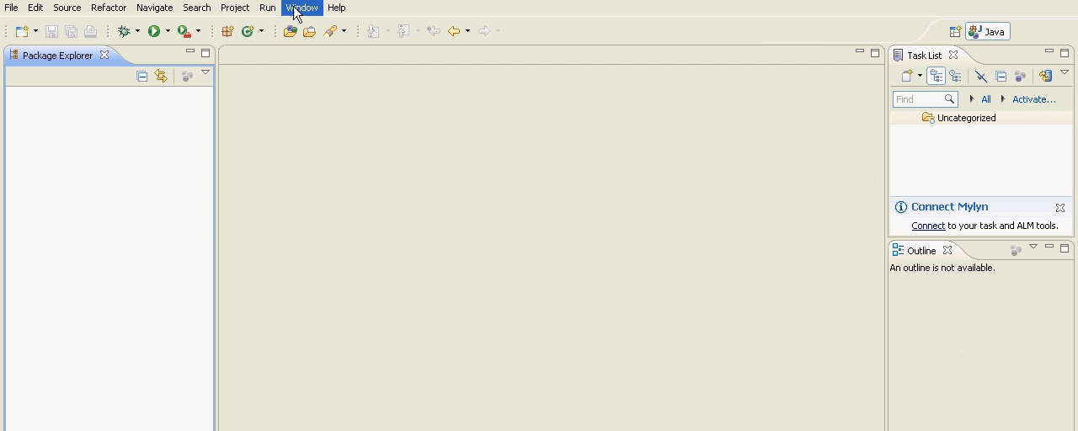
{"action": "mouse_move", "coordinate": [465, 330]}
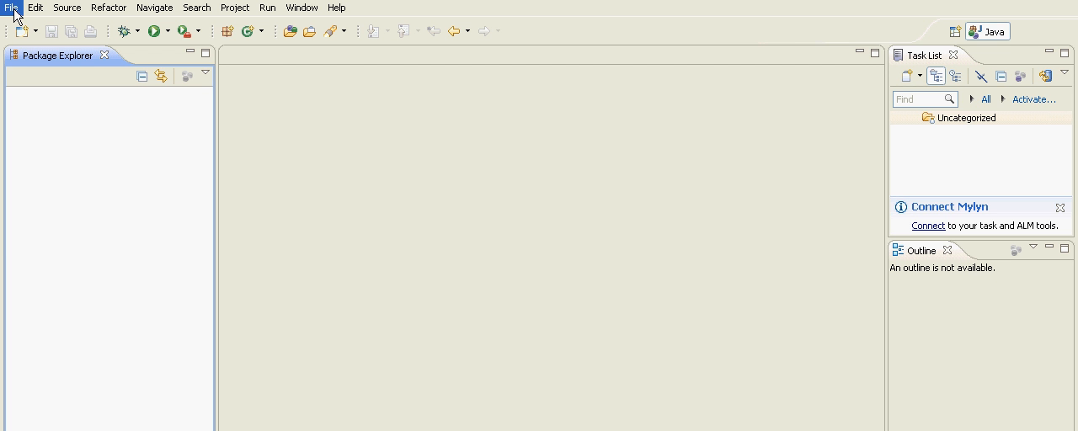
{"action": "mouse_move", "coordinate": [360, 88]}
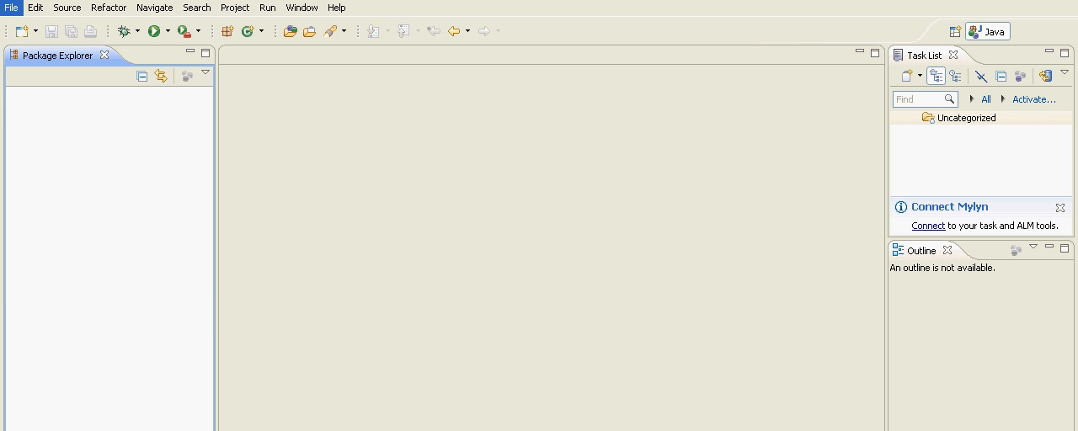
{"action": "left_click", "coordinate": [10, 7]}
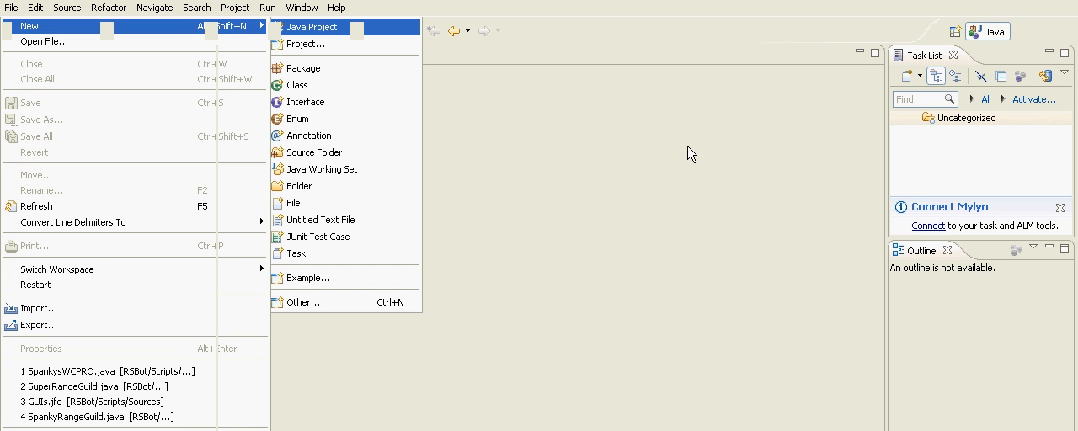
{"action": "mouse_move", "coordinate": [644, 151]}
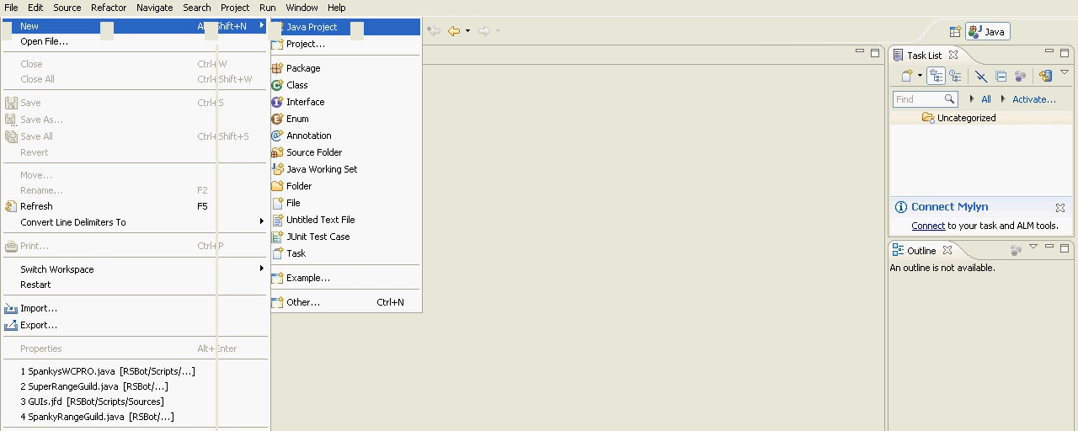
{"action": "left_click", "coordinate": [325, 27]}
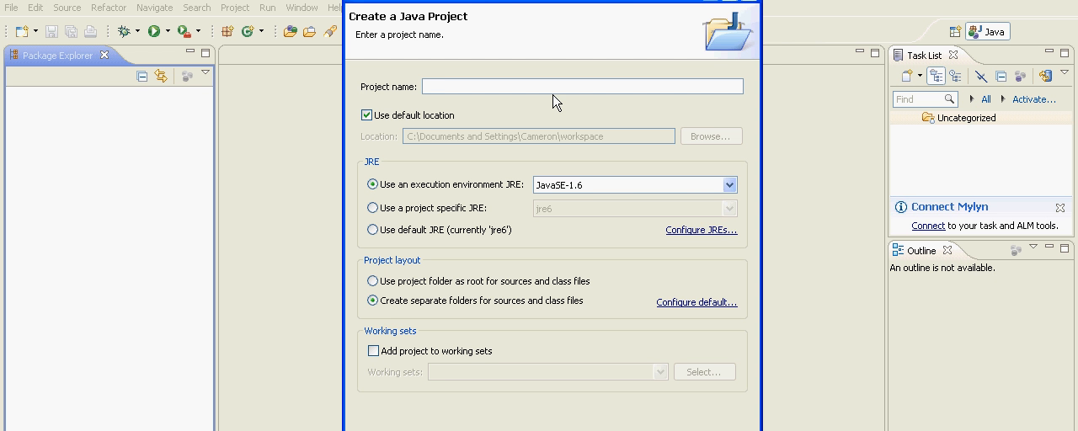
{"action": "mouse_move", "coordinate": [495, 88]}
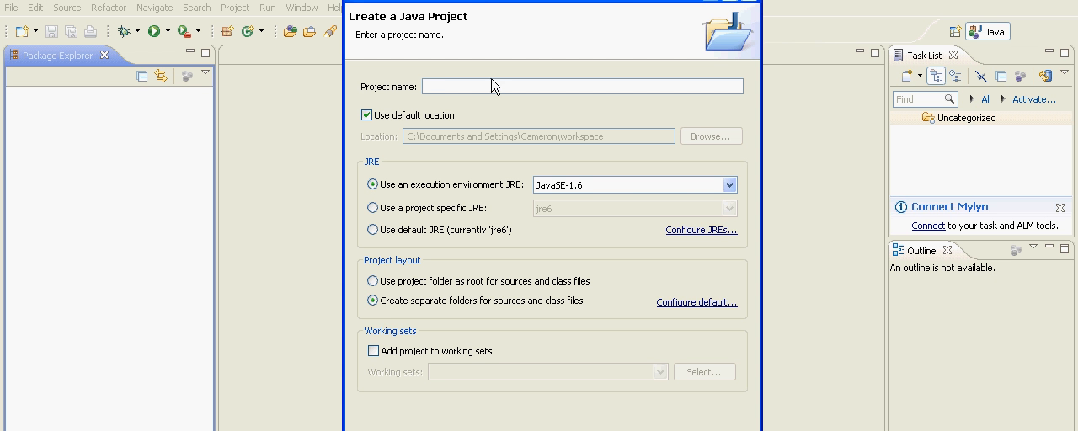
Step: Name the project RSBot, turn off the default location and browse for a custom folder
{"action": "left_click", "coordinate": [455, 88]}
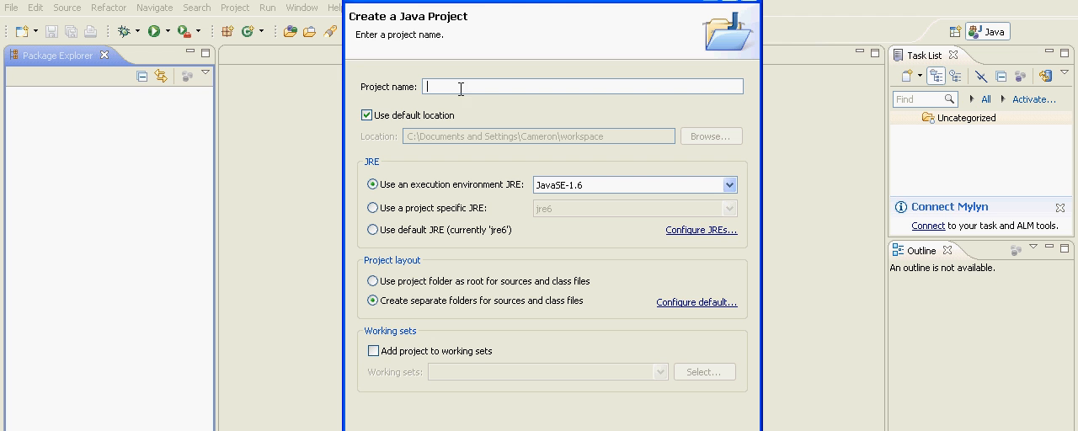
{"action": "type", "text": "RSBot"}
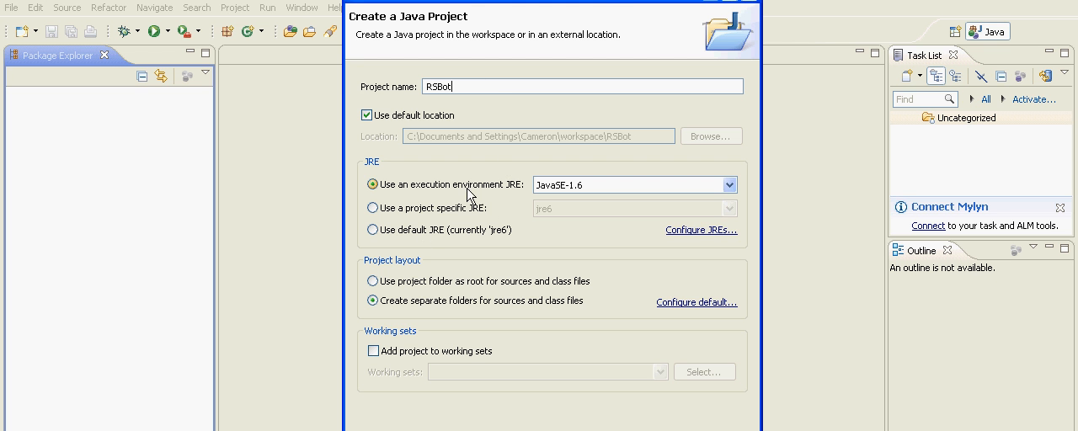
{"action": "left_click", "coordinate": [368, 114]}
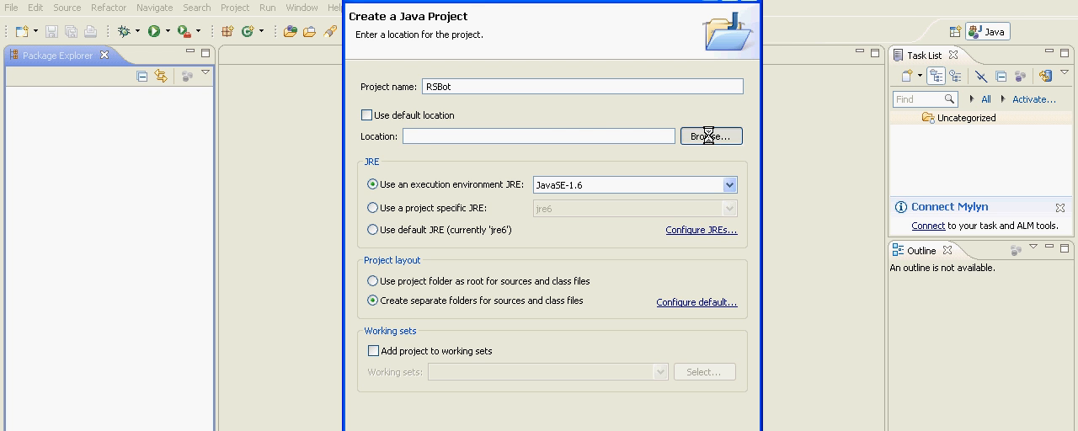
{"action": "left_click", "coordinate": [711, 135]}
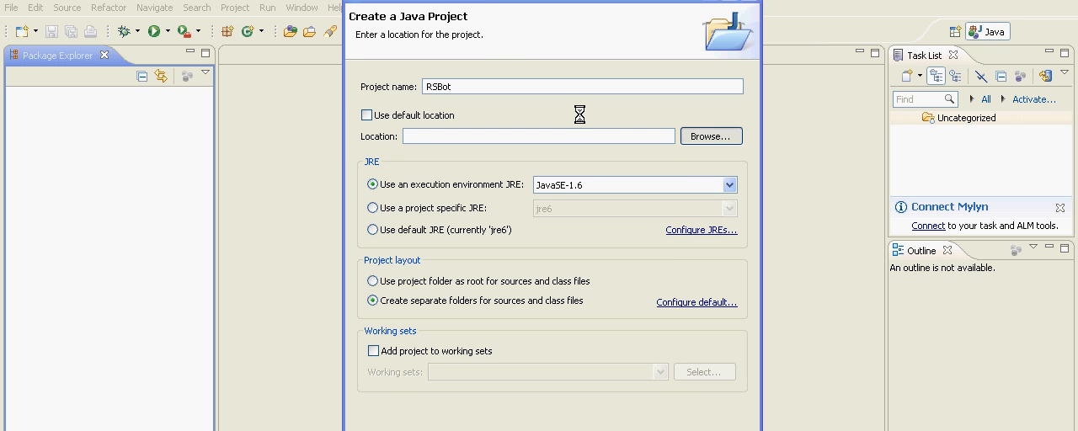
Step: Select the existing RSBot folder in My Documents as the project location
{"action": "left_click", "coordinate": [710, 135]}
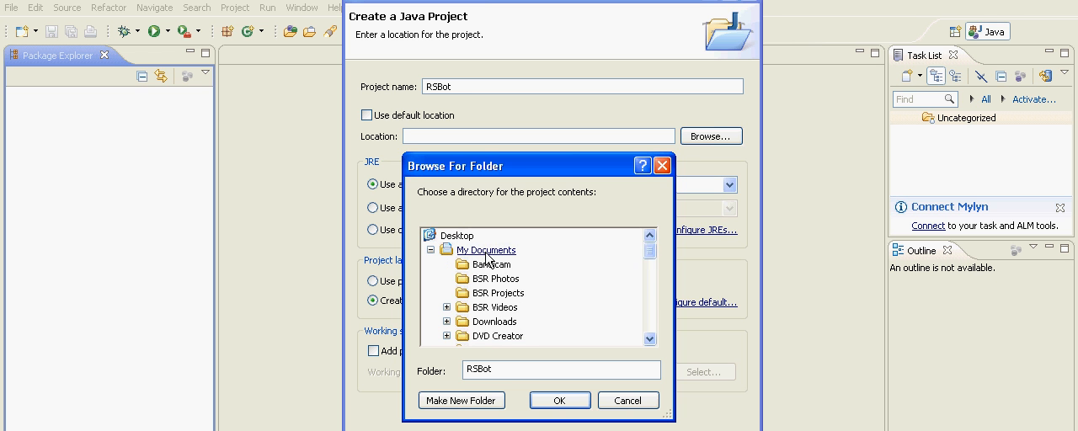
{"action": "scroll", "scroll_direction": "down", "scroll_amount": 3}
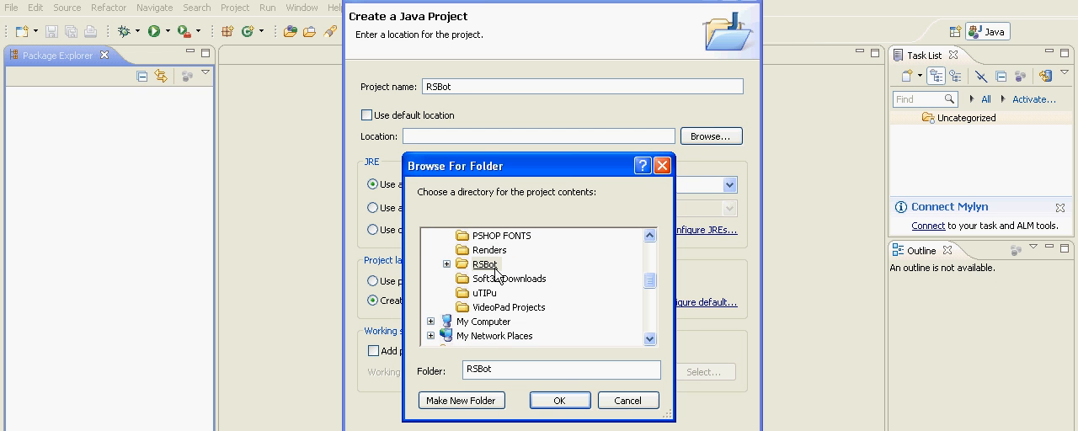
{"action": "left_click", "coordinate": [448, 263]}
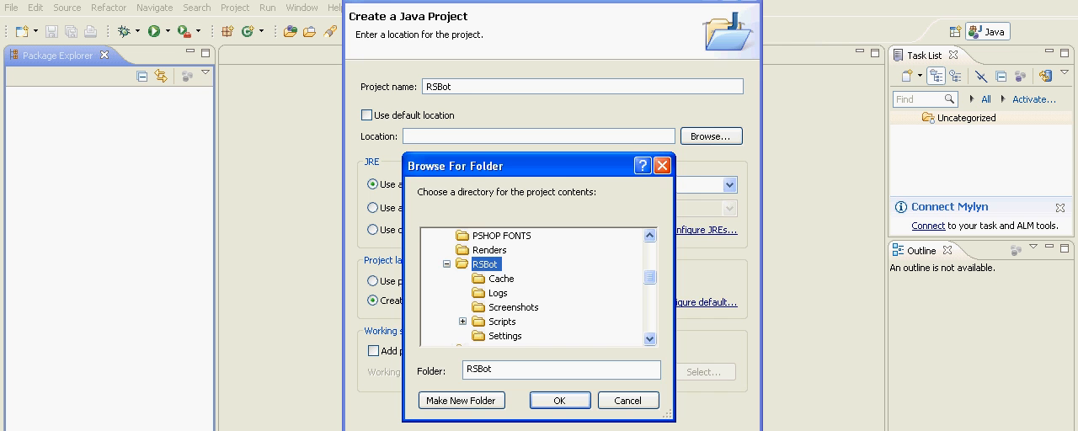
{"action": "left_click", "coordinate": [560, 401]}
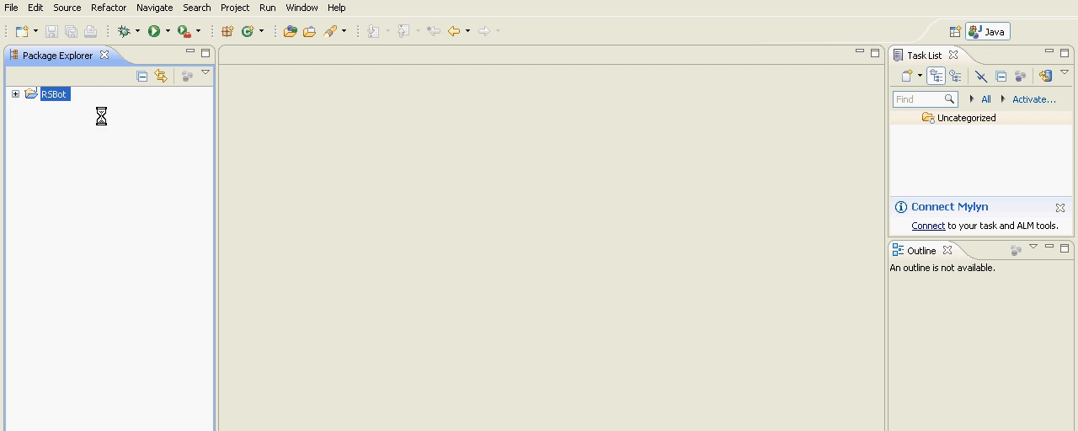
Step: Expand RSBot > Scripts/Sources > (default package) to list its script Java files
{"action": "left_click", "coordinate": [10, 94]}
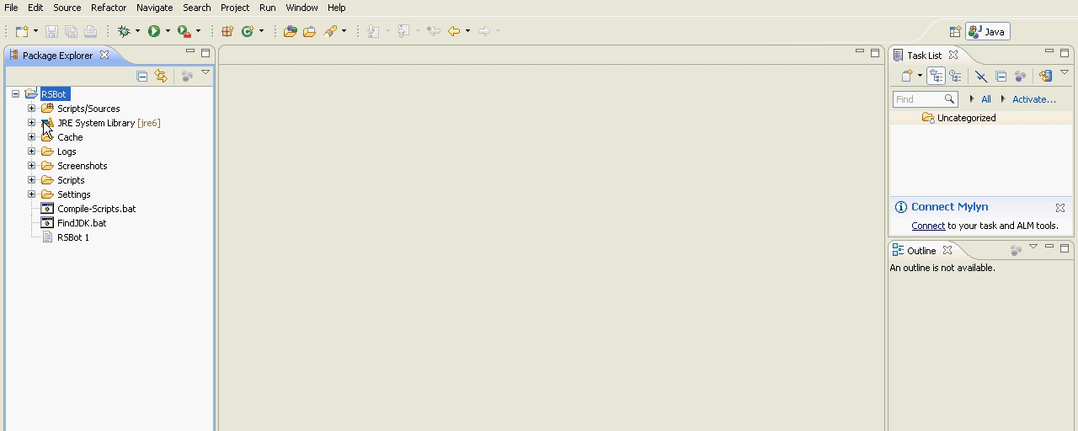
{"action": "left_click", "coordinate": [30, 179]}
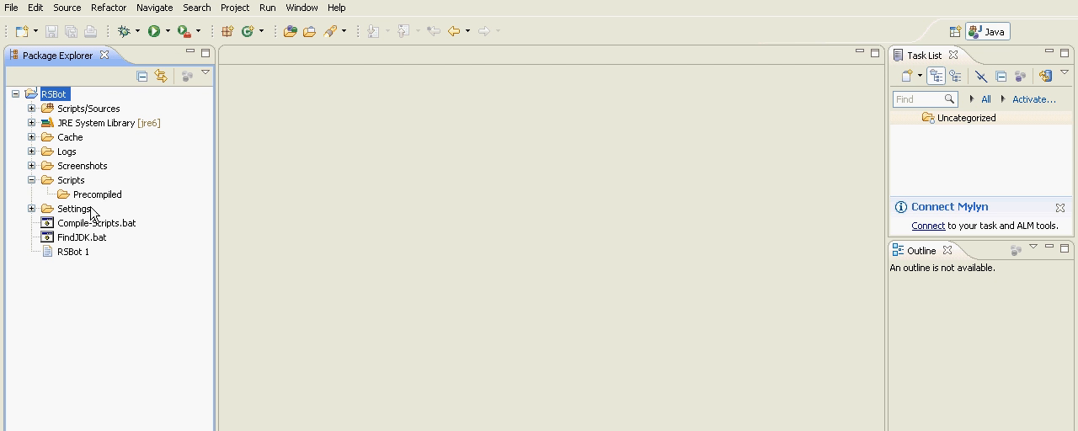
{"action": "left_click", "coordinate": [30, 178]}
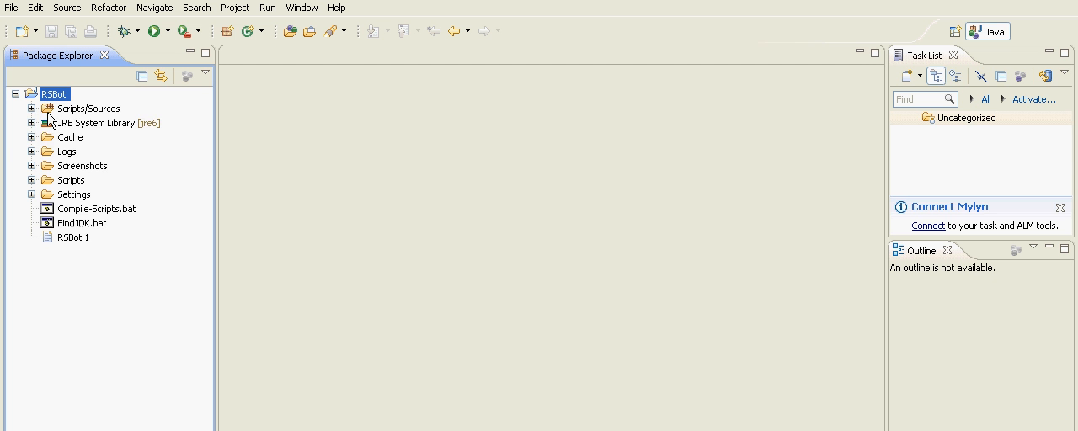
{"action": "left_click", "coordinate": [30, 108]}
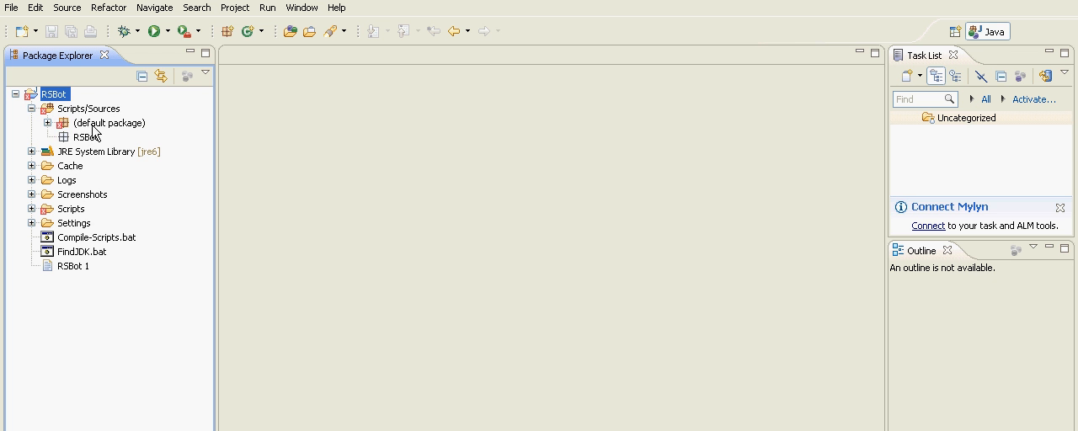
{"action": "left_click", "coordinate": [107, 121]}
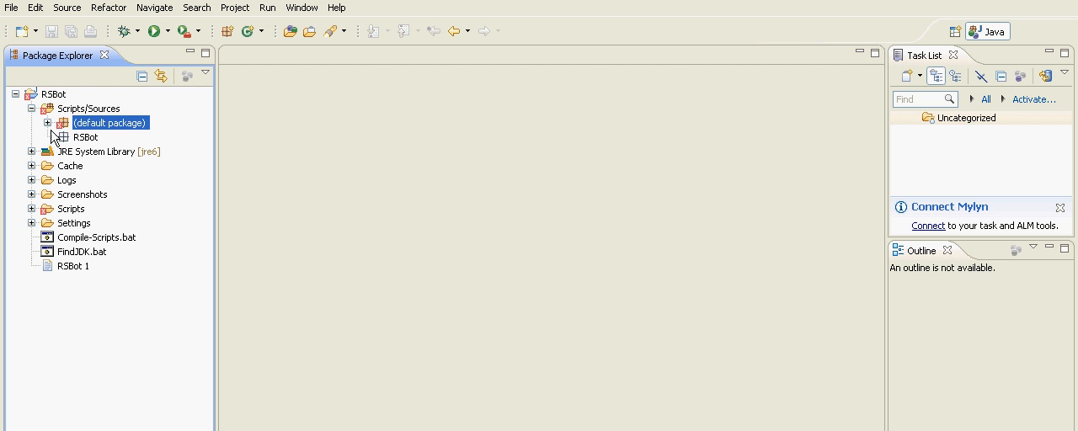
{"action": "left_click", "coordinate": [47, 122]}
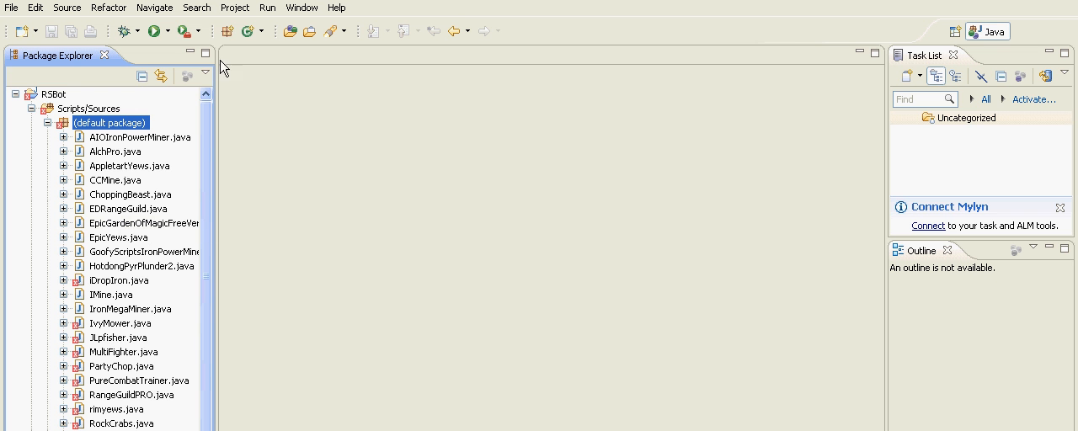